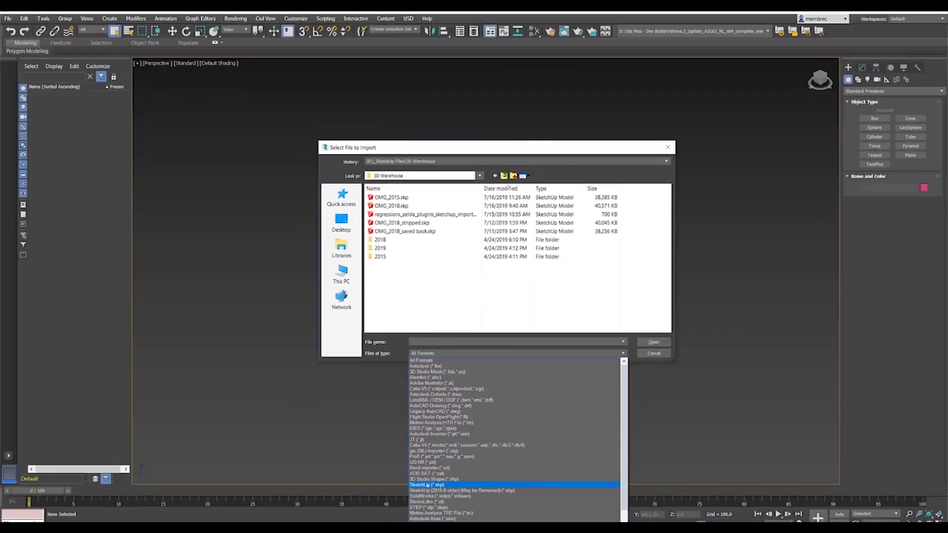
- Filter the file list to SketchUp models and set the environment background to light grey (239)
click(653, 341)
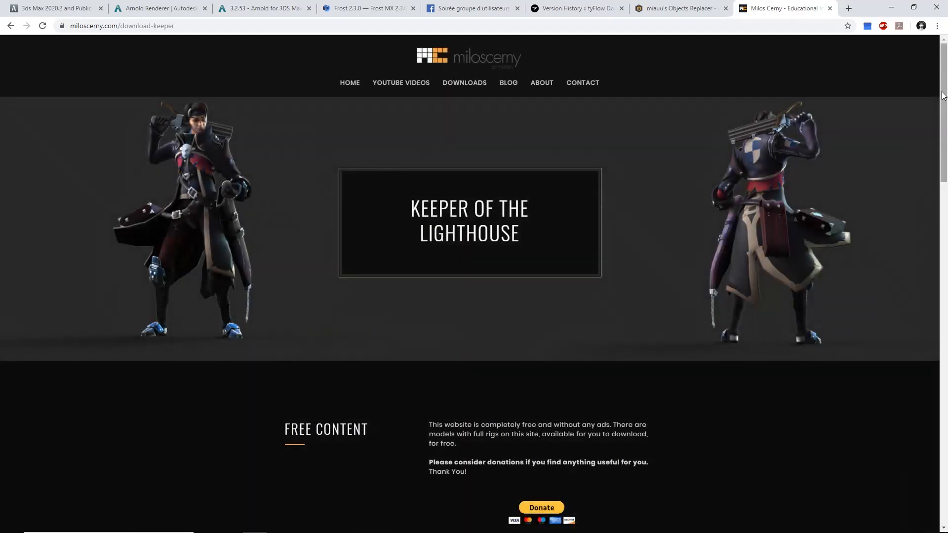
scroll(down, 3)
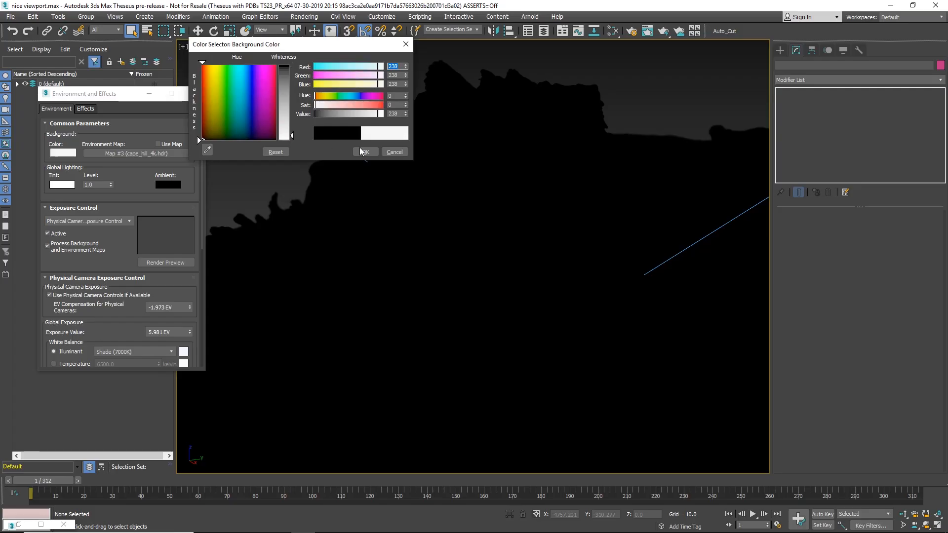
- Confirm the colour, change the background swatch to cyan, and load the lighthouse keeper .max scene
click(364, 152)
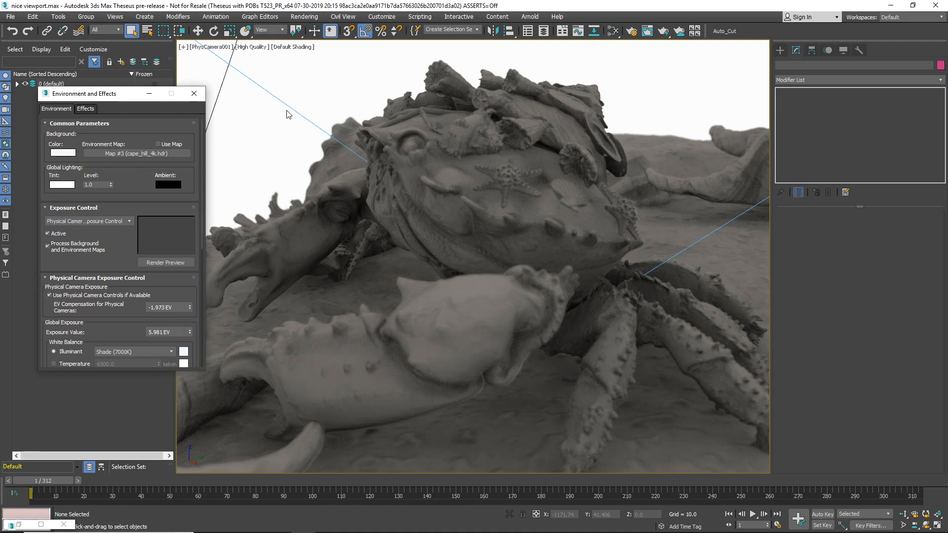
click(61, 152)
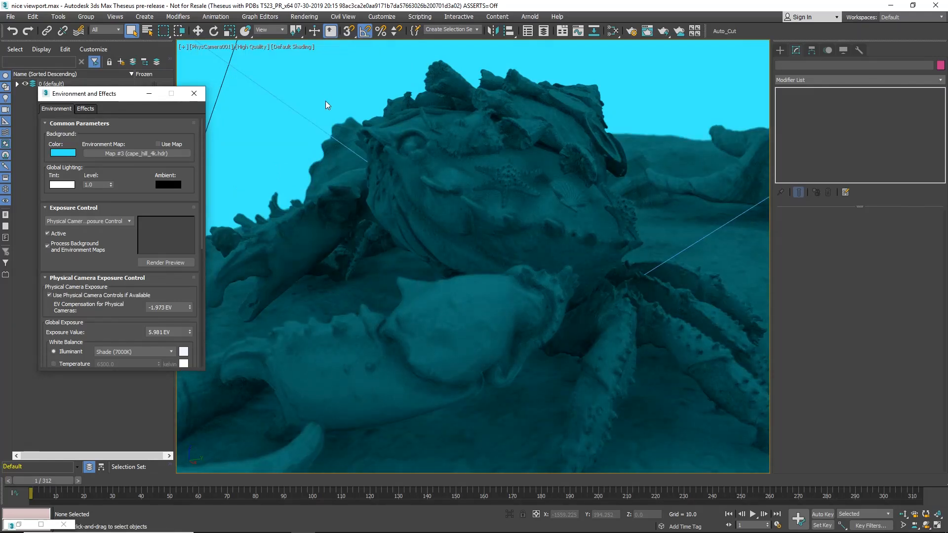
click(158, 144)
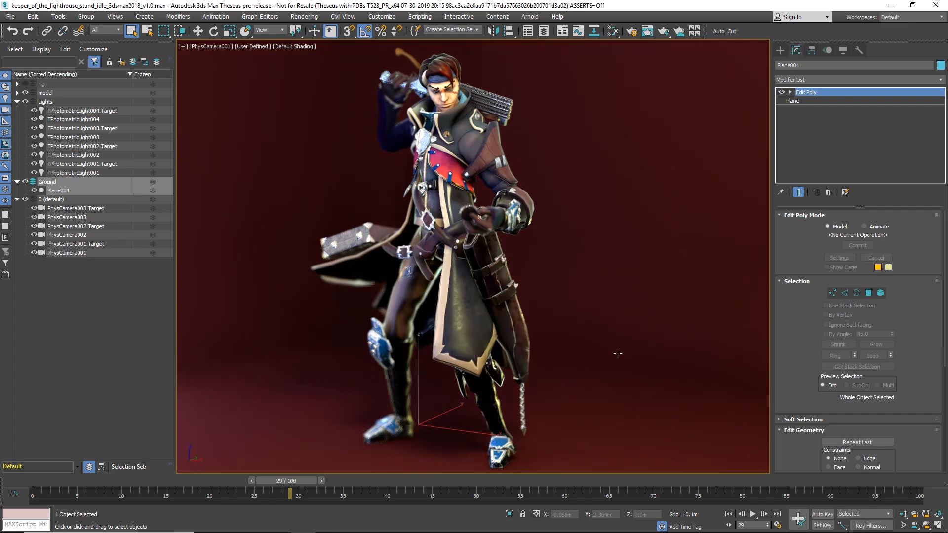
mouse_move(755, 512)
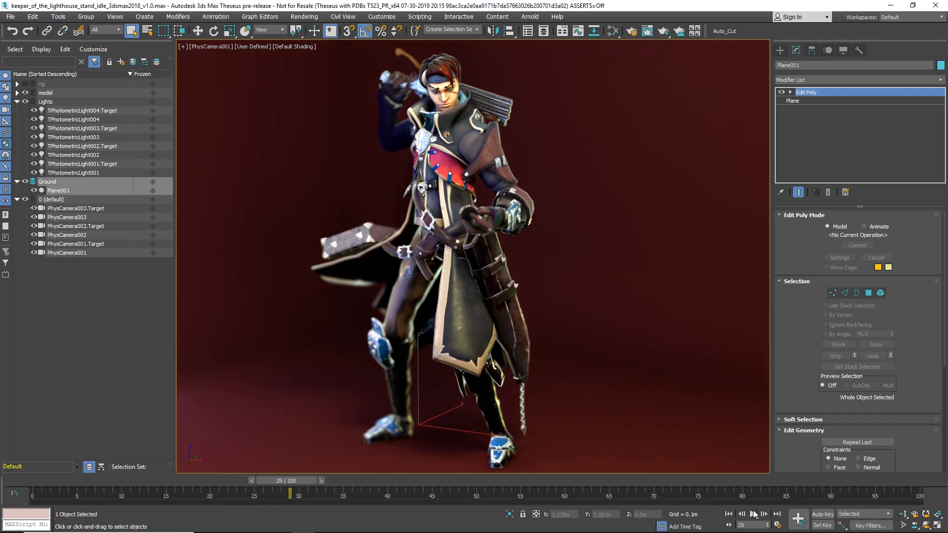
- Play the lighthouse keeper's idle animation in the viewport and stop it partway through
key(alt+tab)
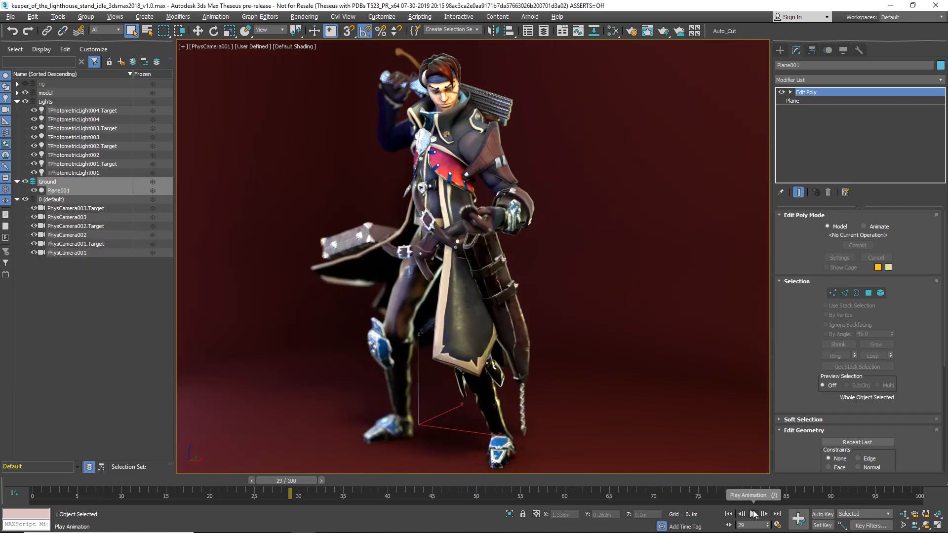
click(753, 514)
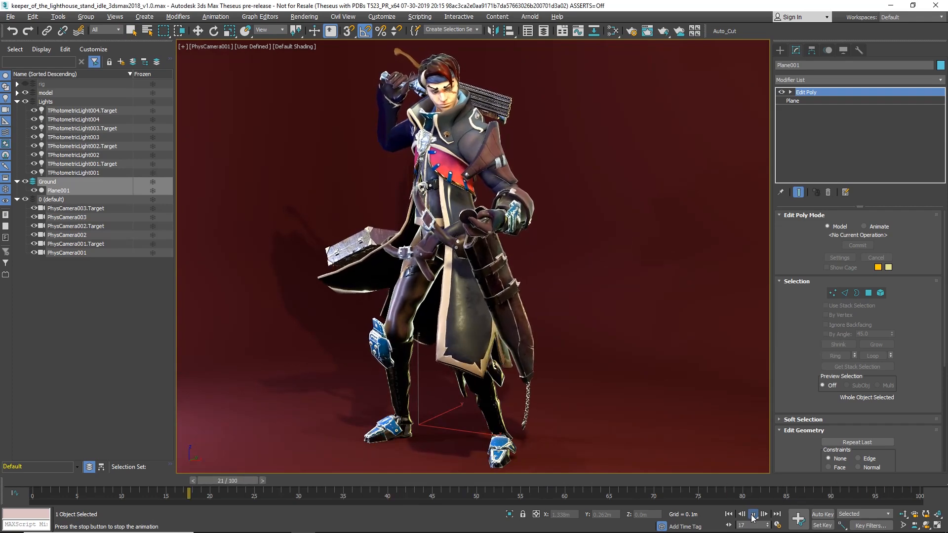
click(754, 514)
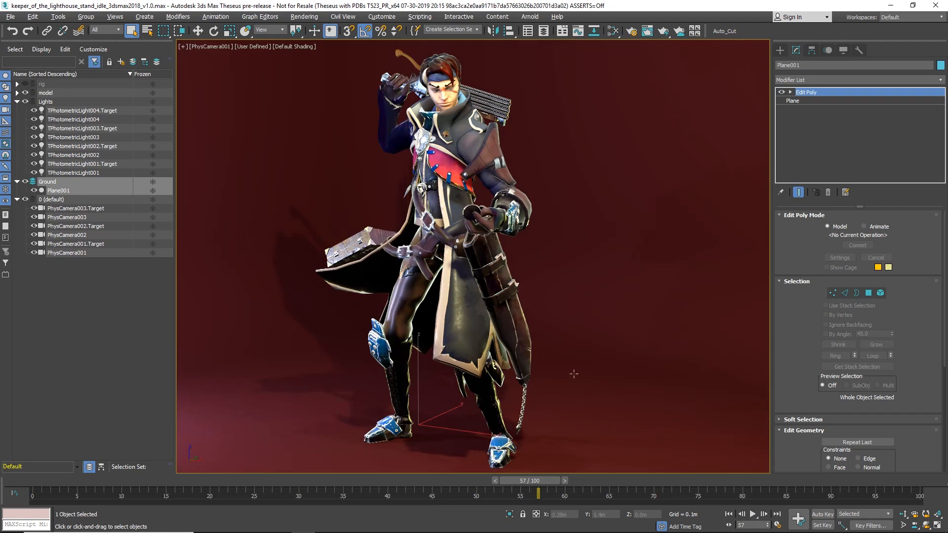
click(432, 308)
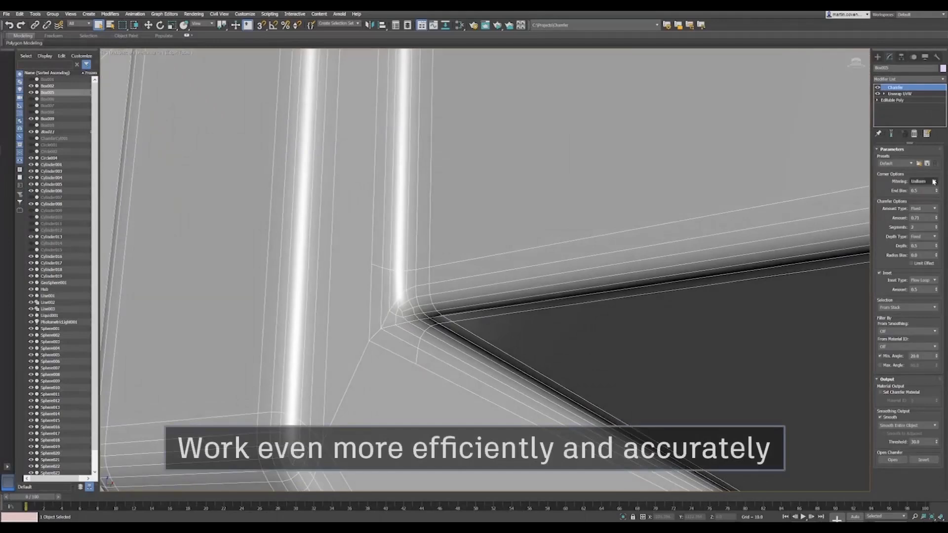
- Switch the Chamfer modifier's corner mitering from the dropdown to Patch
click(934, 182)
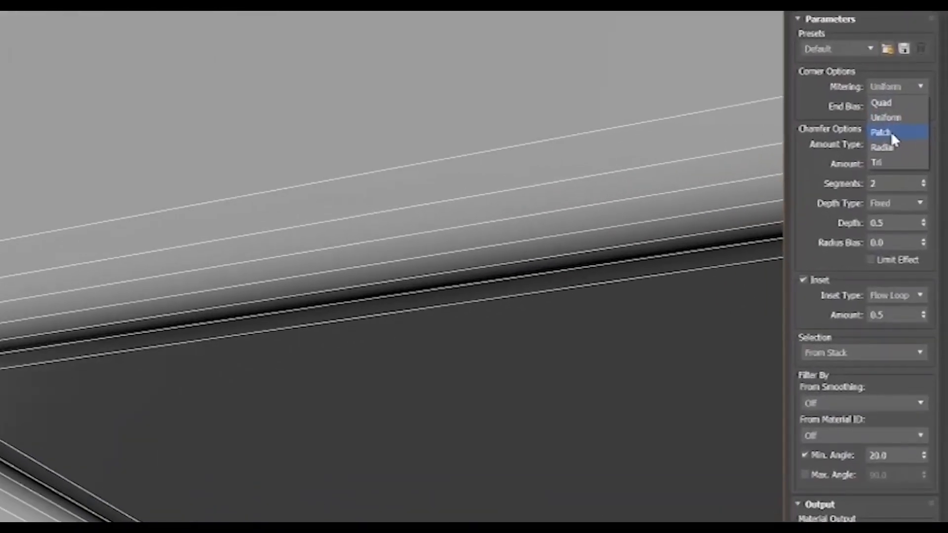
click(880, 133)
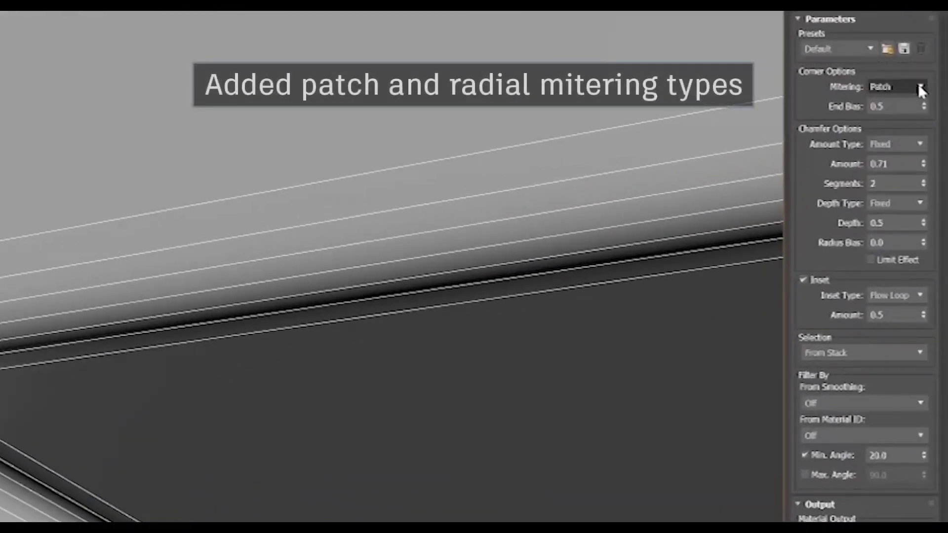
click(897, 87)
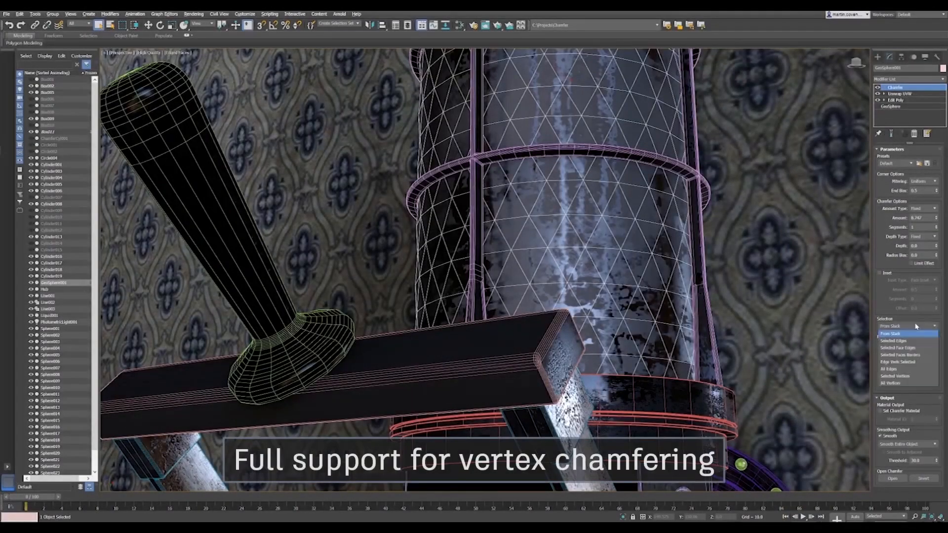
click(898, 383)
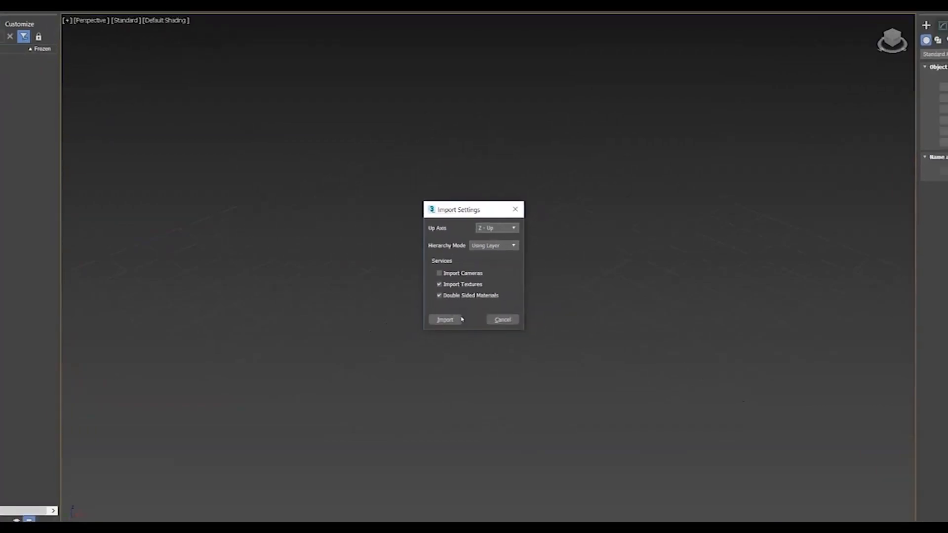
- Import the SketchUp model with textures and double-sided materials, cameras left out
click(444, 319)
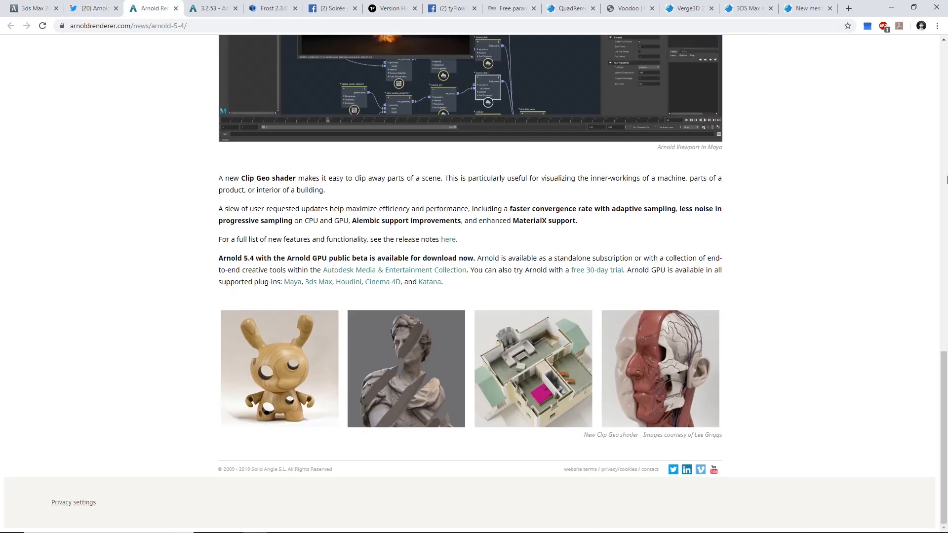
- Read through the Arnold 5.4 news article, then move to the Arnold for 3ds Max 3.2.53 release notes
scroll(up, 3)
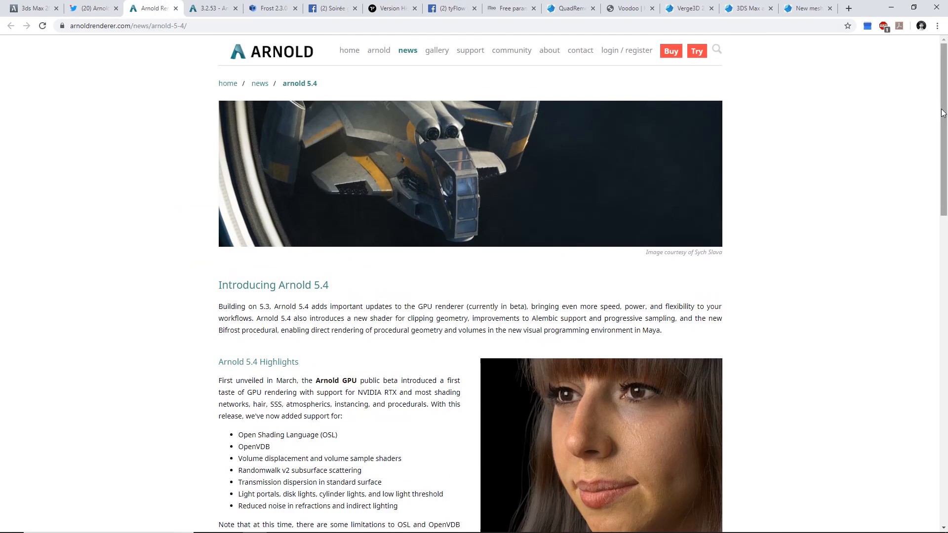
scroll(down, 3)
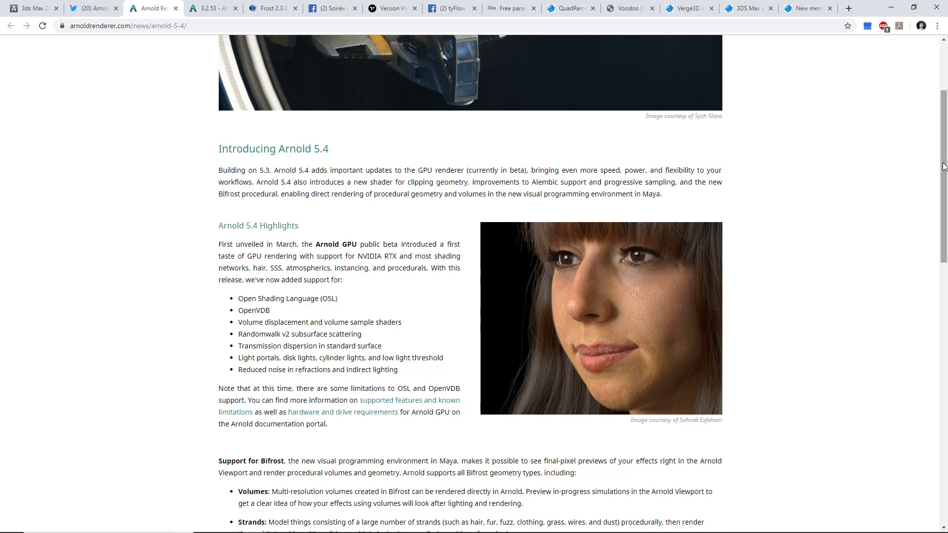
scroll(down, 3)
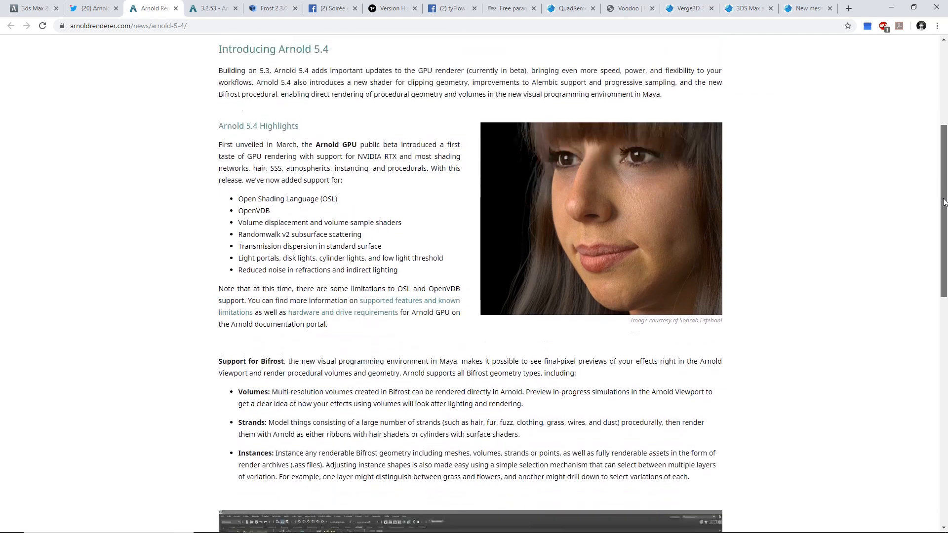
scroll(down, 3)
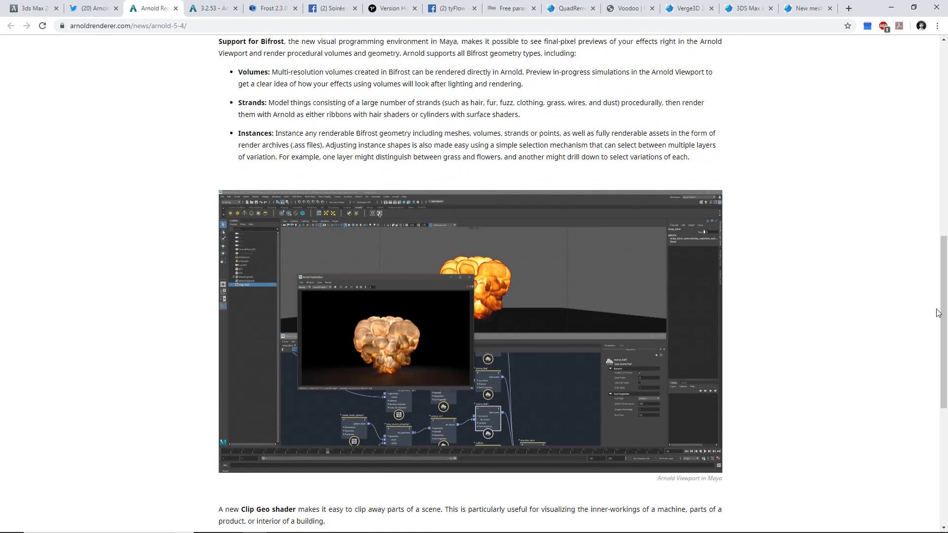
mouse_move(941, 314)
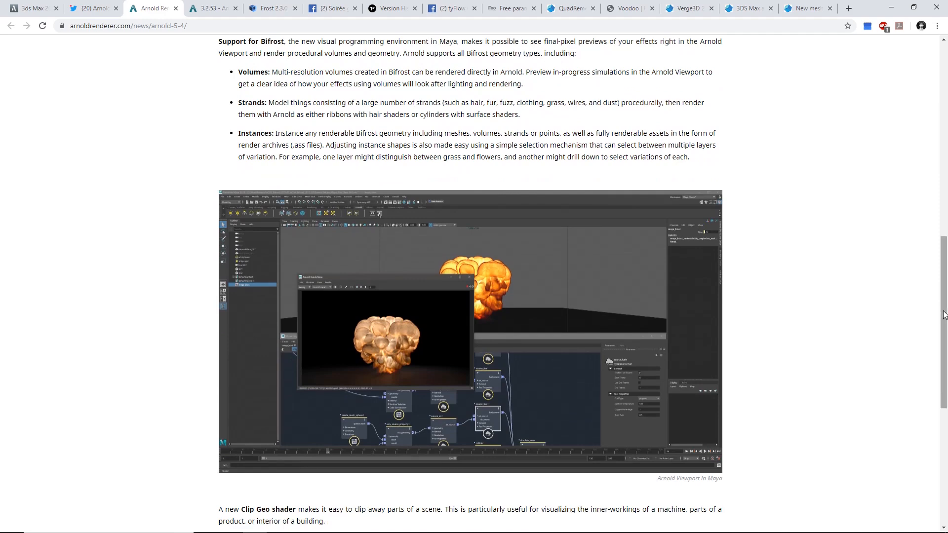
scroll(down, 3)
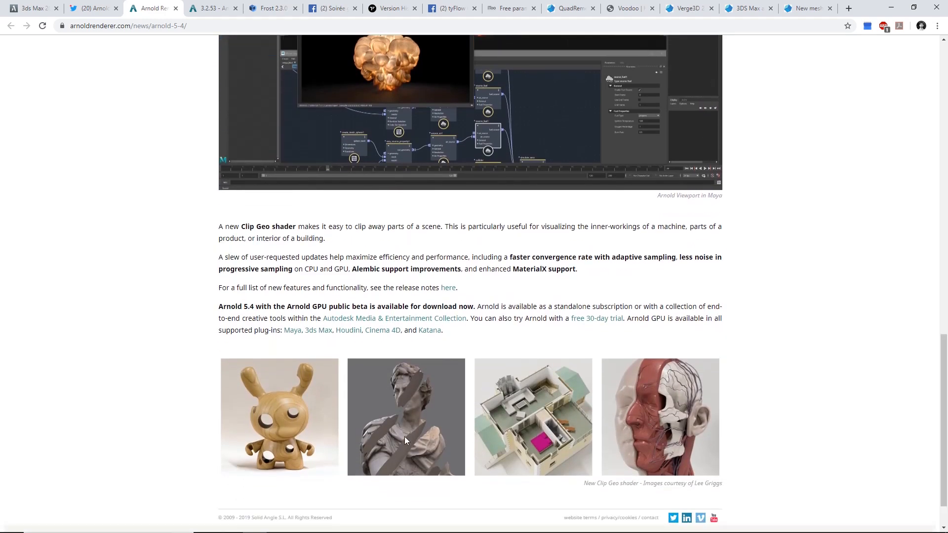
mouse_move(410, 425)
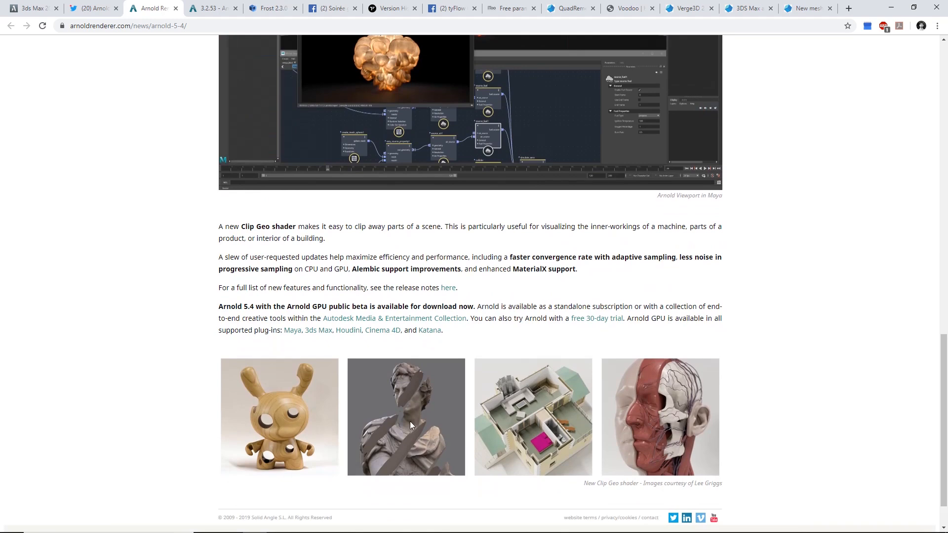
mouse_move(195, 17)
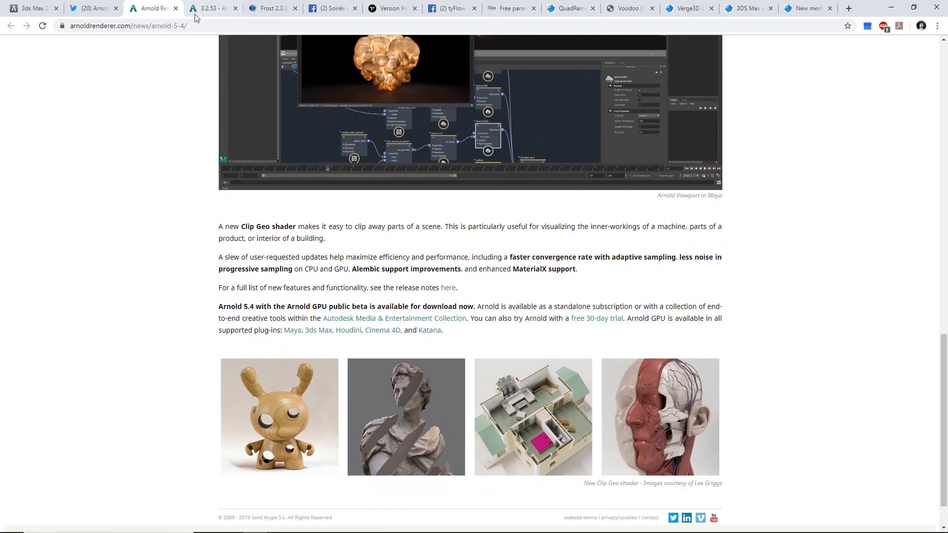
scroll(up, 3)
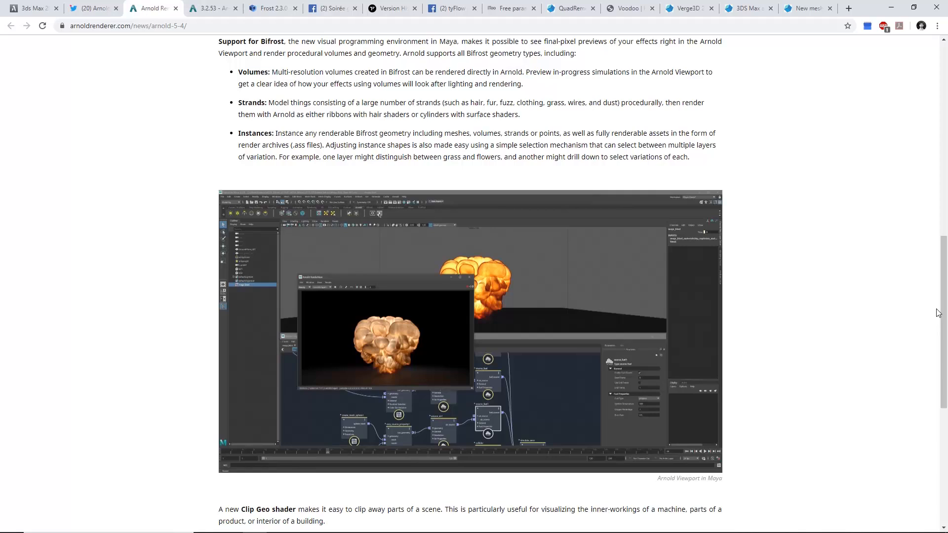
click(211, 8)
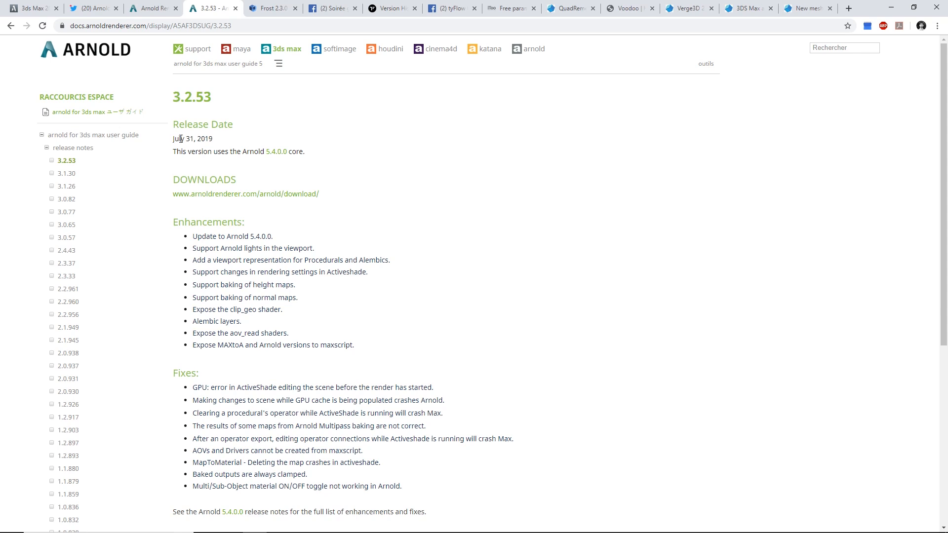
mouse_move(185, 235)
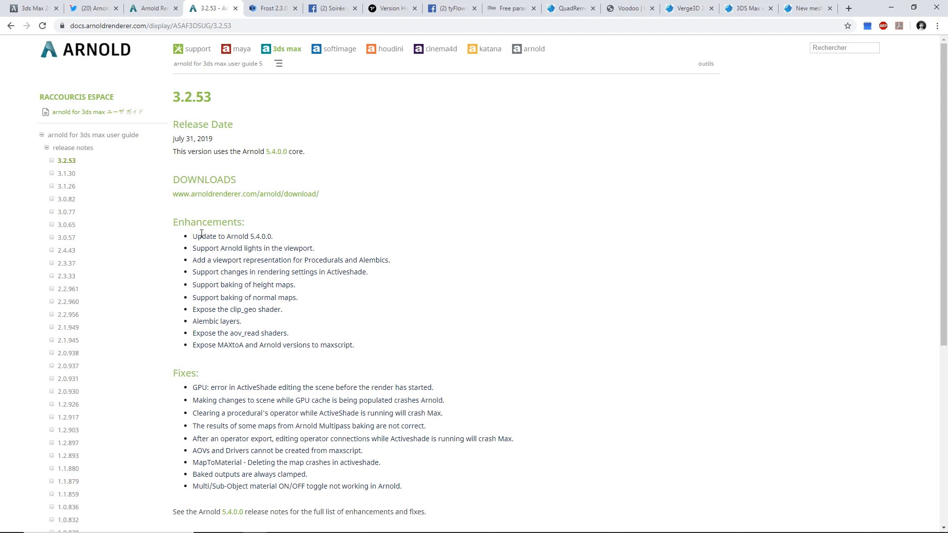
mouse_move(210, 250)
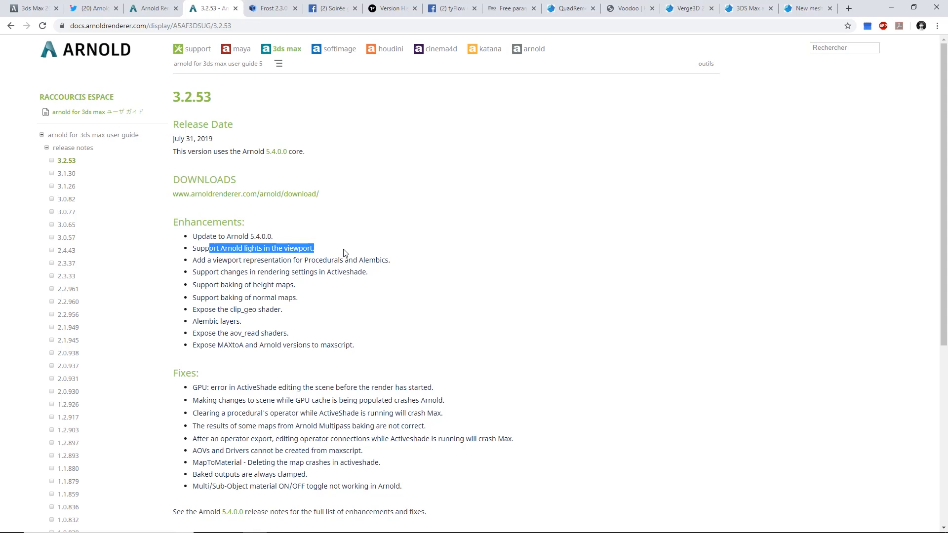
mouse_move(219, 313)
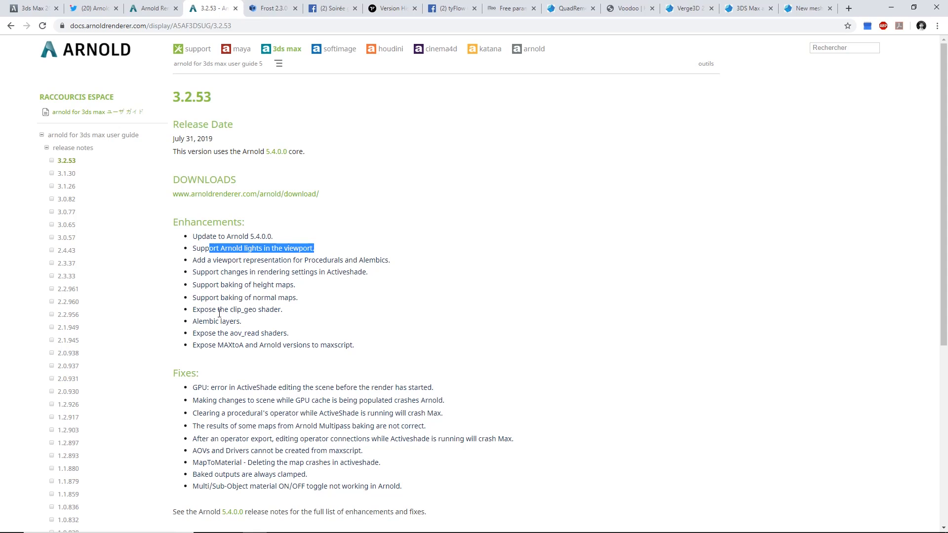
mouse_move(321, 95)
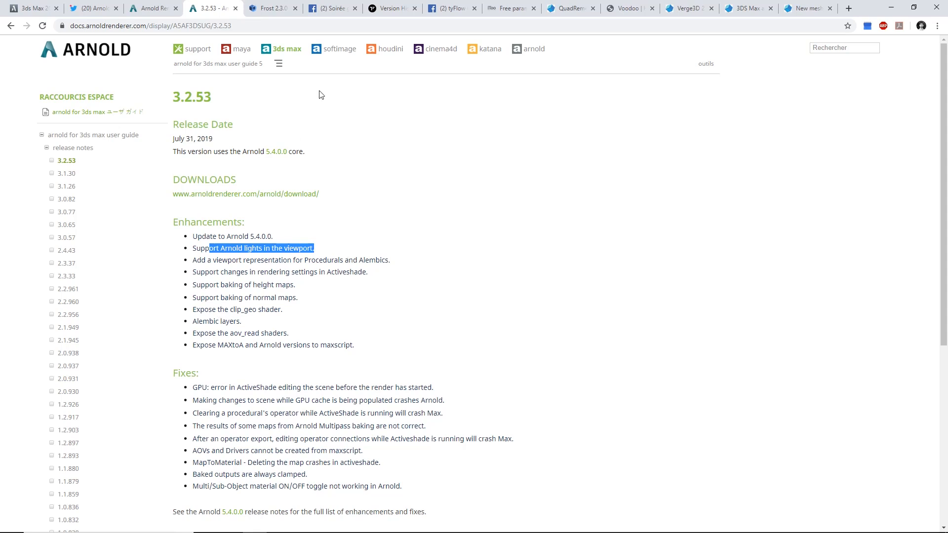
mouse_move(343, 253)
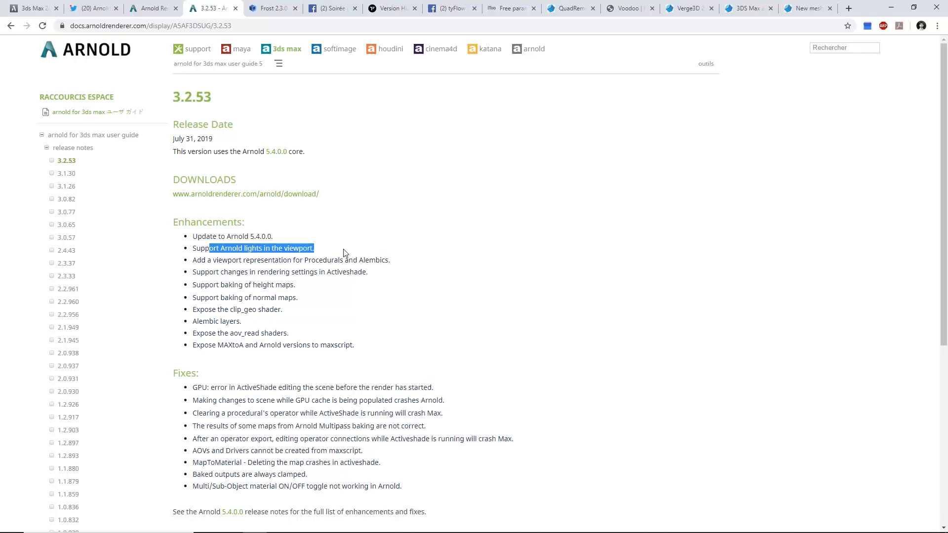
- Leave the 3.2.53 release notes for the iToo Software Free Plugins page
click(509, 7)
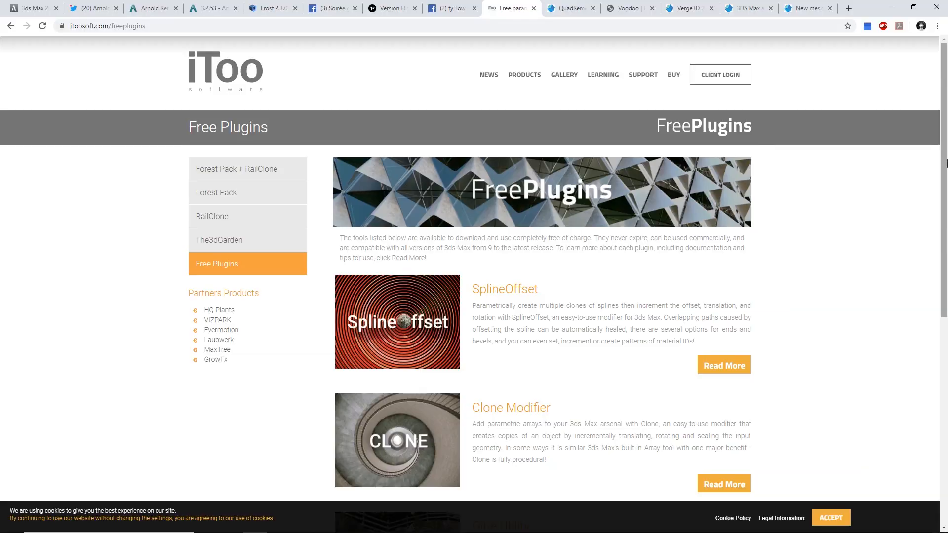
- Browse the free plugins (SplineOffset, Clone, Glue) and move on to the Frost 2.3.0 release notes
scroll(down, 3)
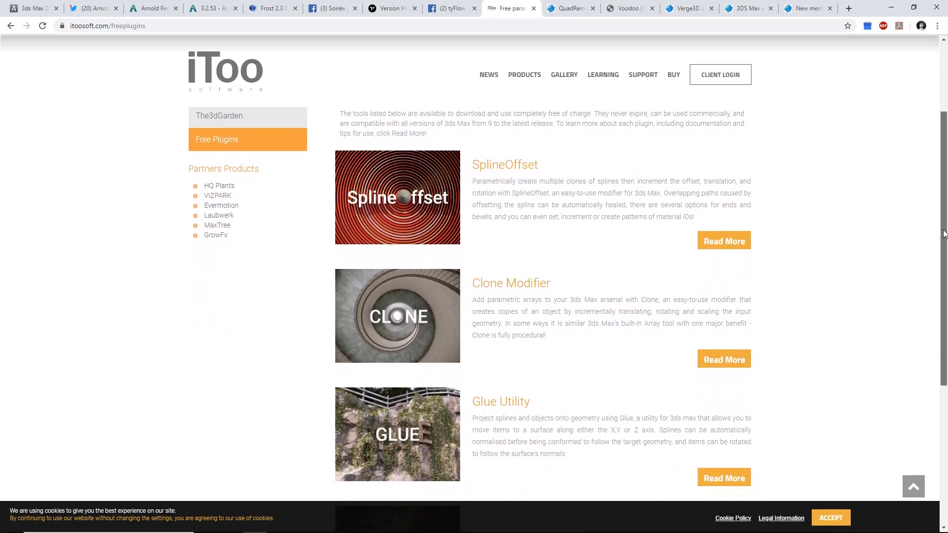
scroll(down, 3)
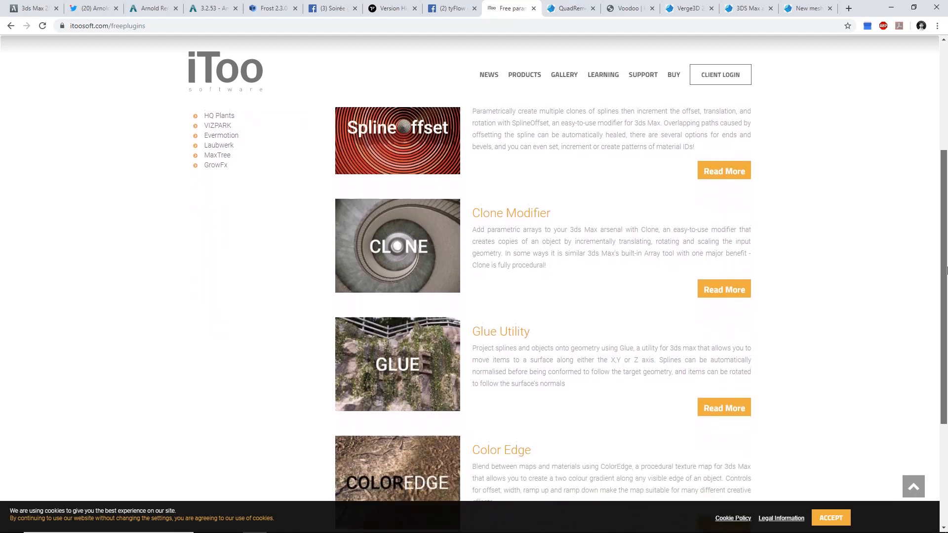
click(749, 8)
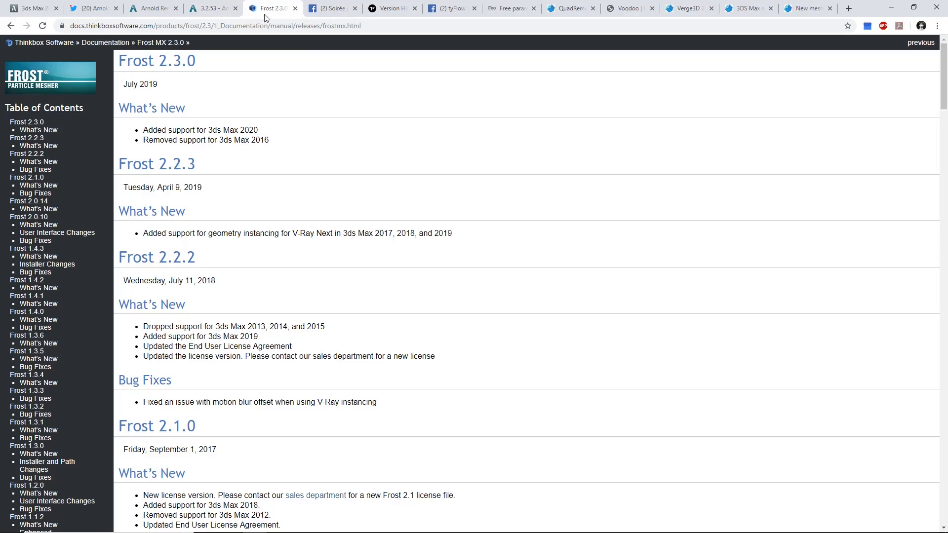
mouse_move(157, 60)
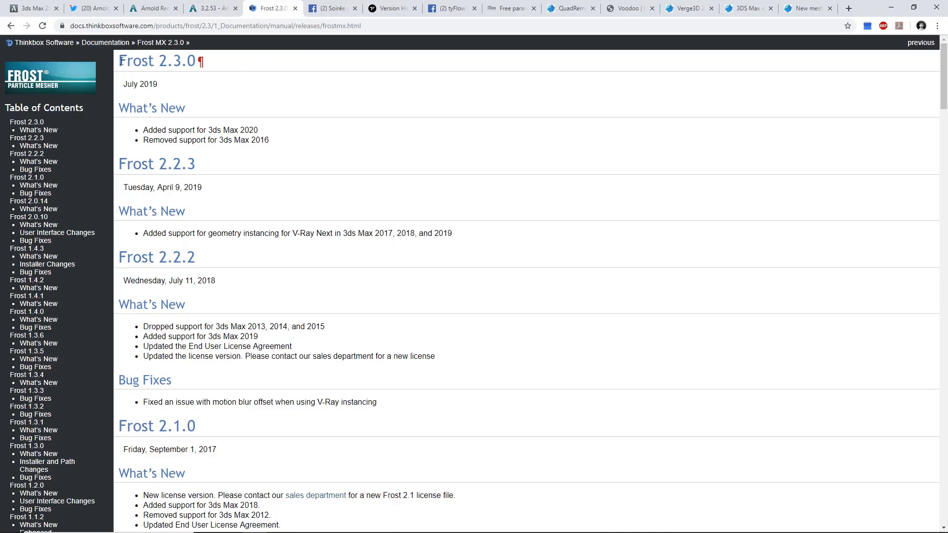
- Highlight the Frost 2.3.0 heading, July 2019 date and 'Added support for 3ds Max 2020' line
drag(119, 60, 258, 131)
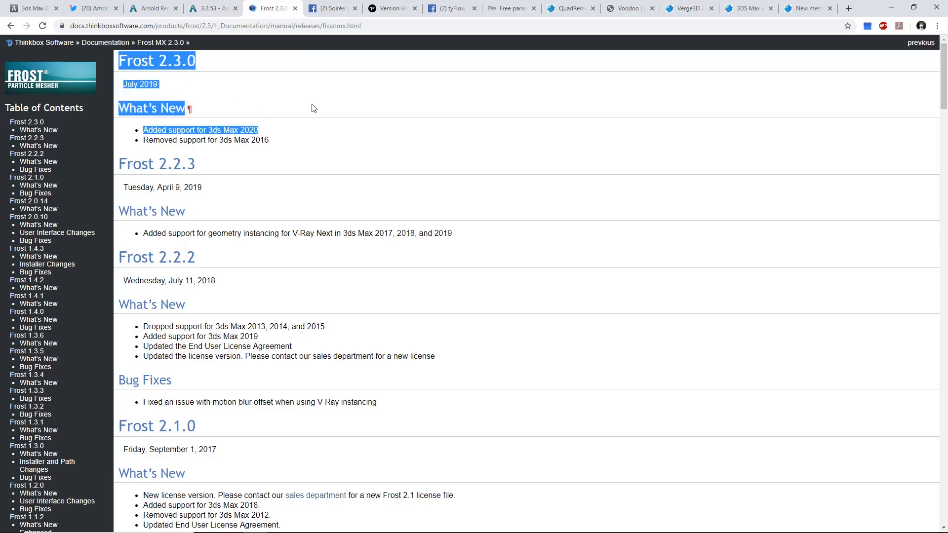
mouse_move(330, 49)
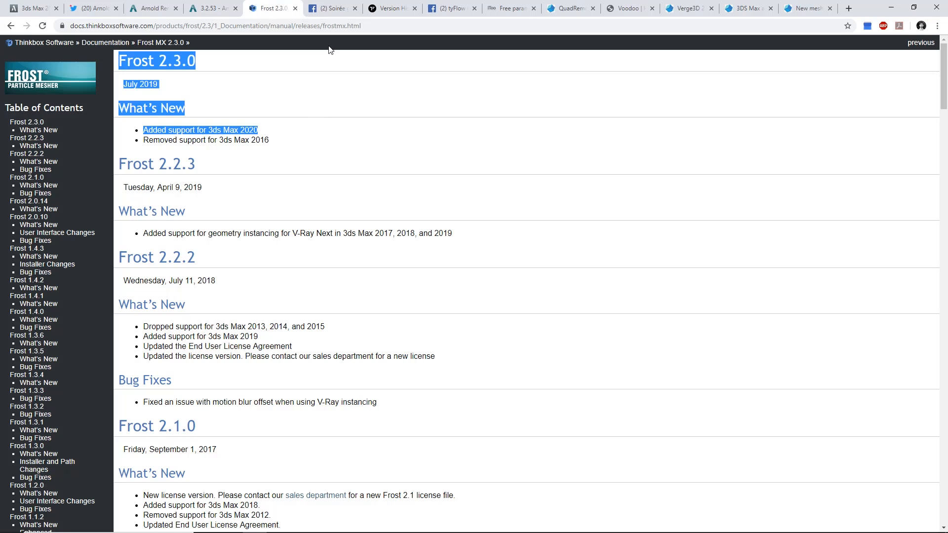
- Bring up the Facebook Ubisoft 3ds Max User Group Night event with its evening programme
click(332, 8)
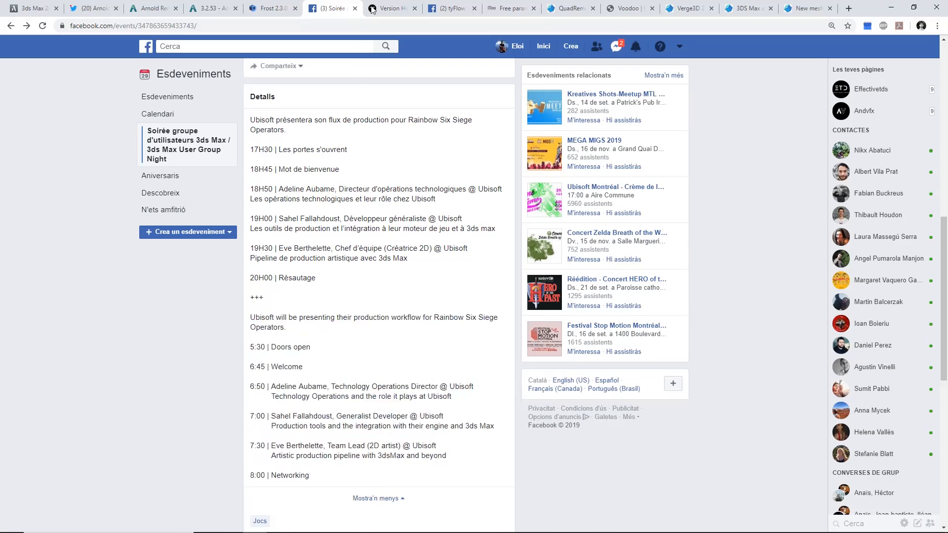
- Review the tyFlow version history entries for v0.16045 fixes and v0.16044 additions
click(391, 8)
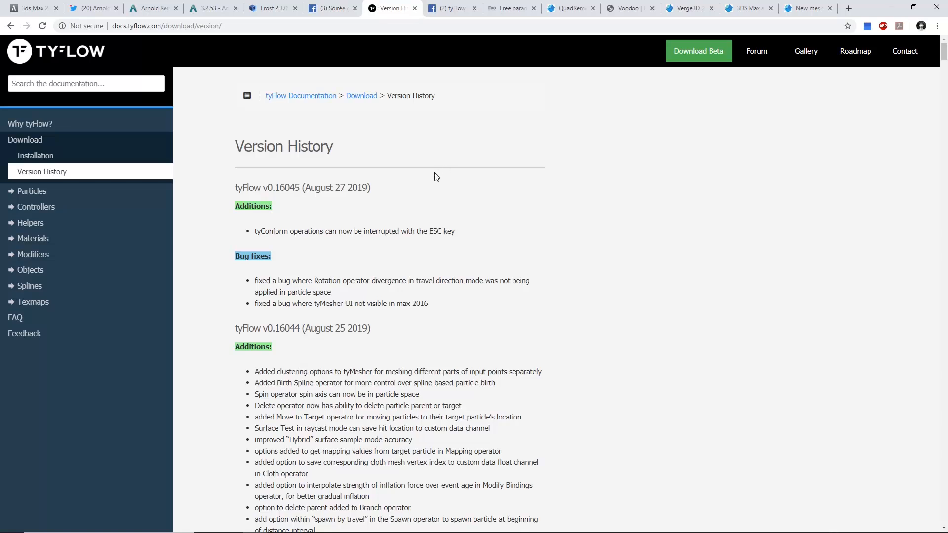
scroll(down, 3)
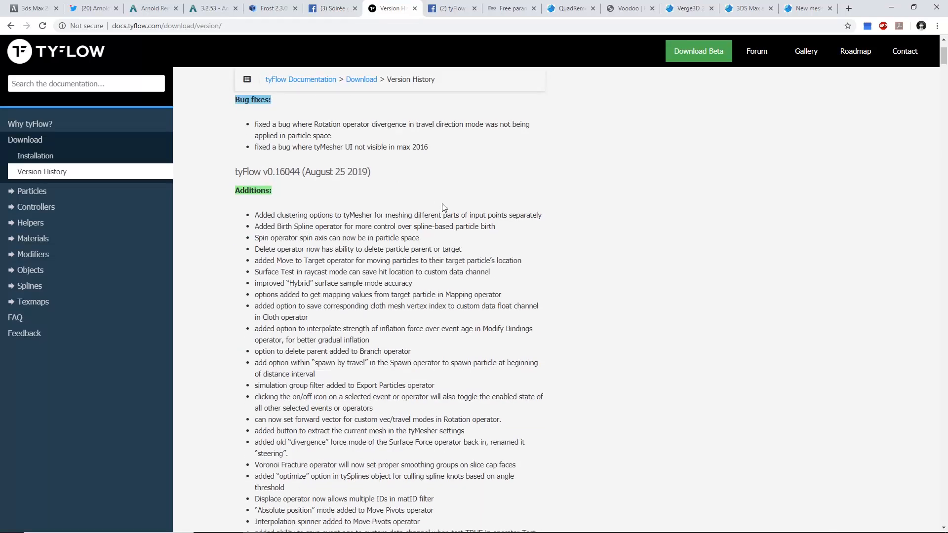
scroll(up, 3)
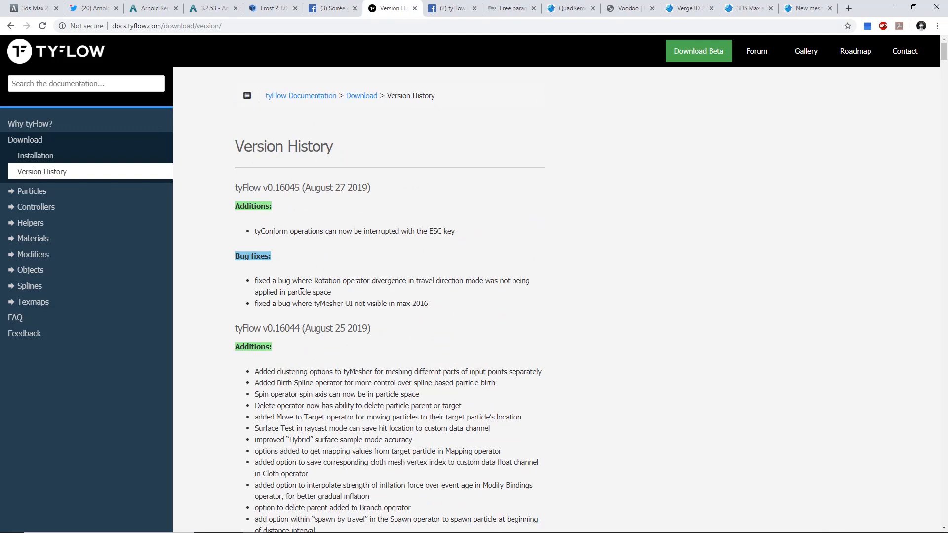
scroll(down, 3)
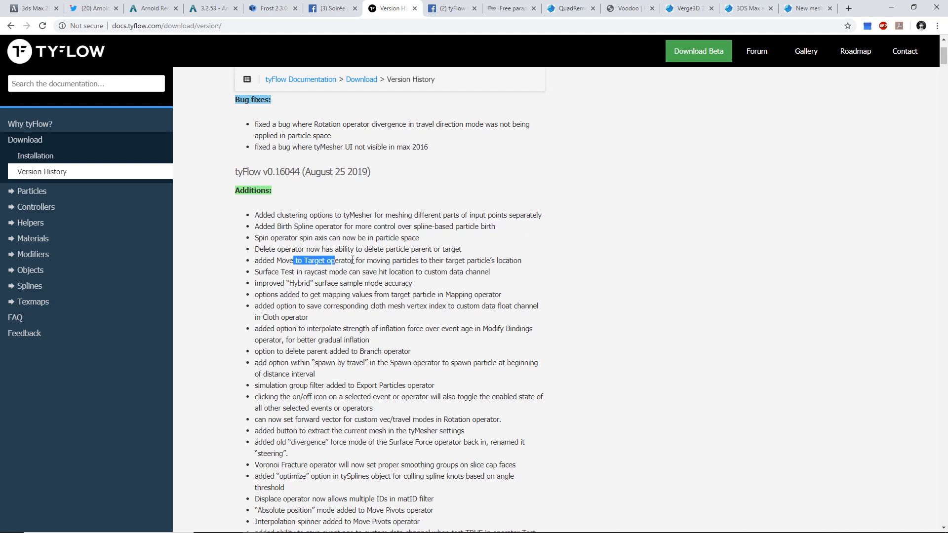
click(450, 8)
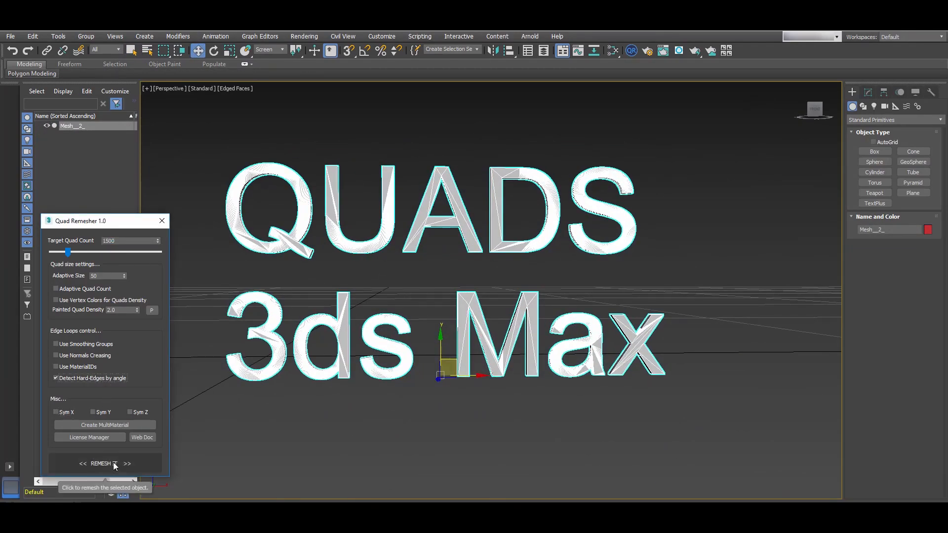
- Quad-remesh the QUADS text, then enable X and Y symmetry on the chess rook
click(102, 463)
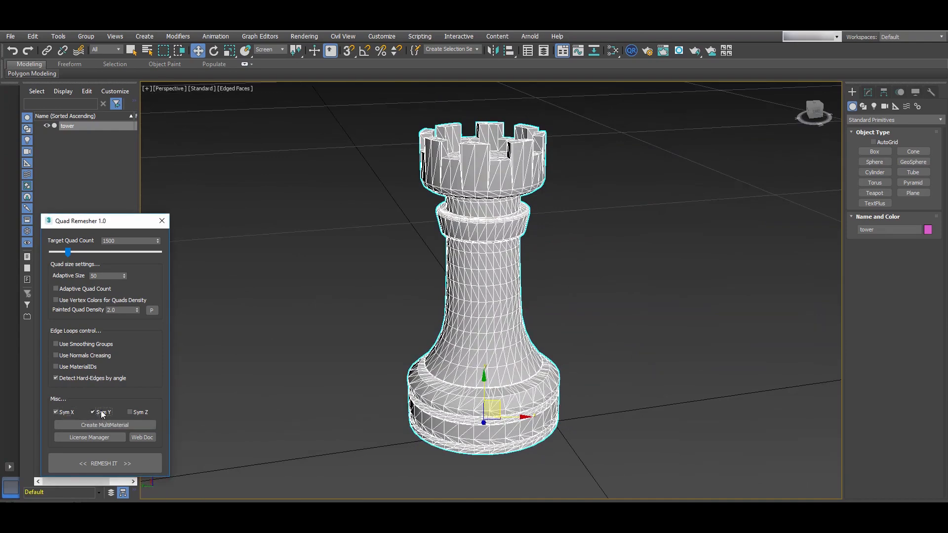
click(103, 464)
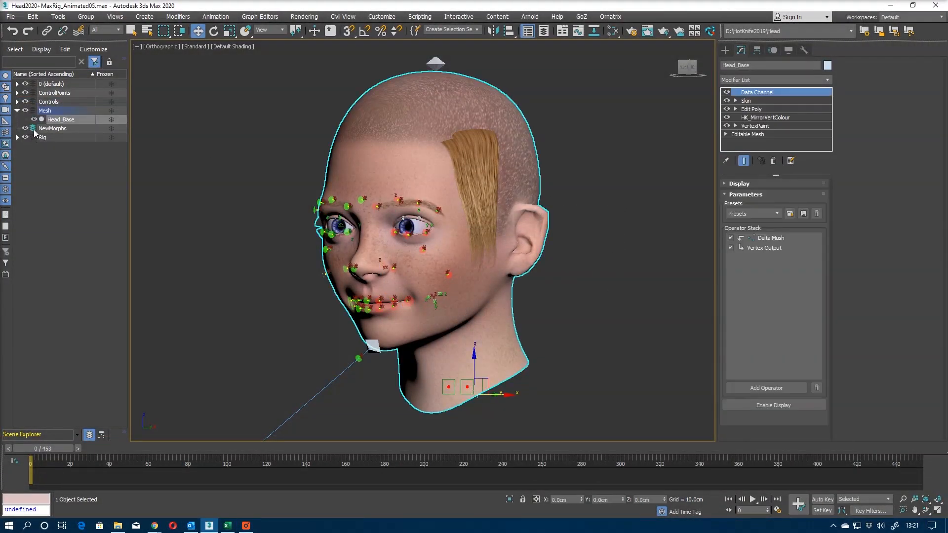
- Hide the Mesh layer in Scene Explorer so only the facial rig bones and controls show
click(26, 111)
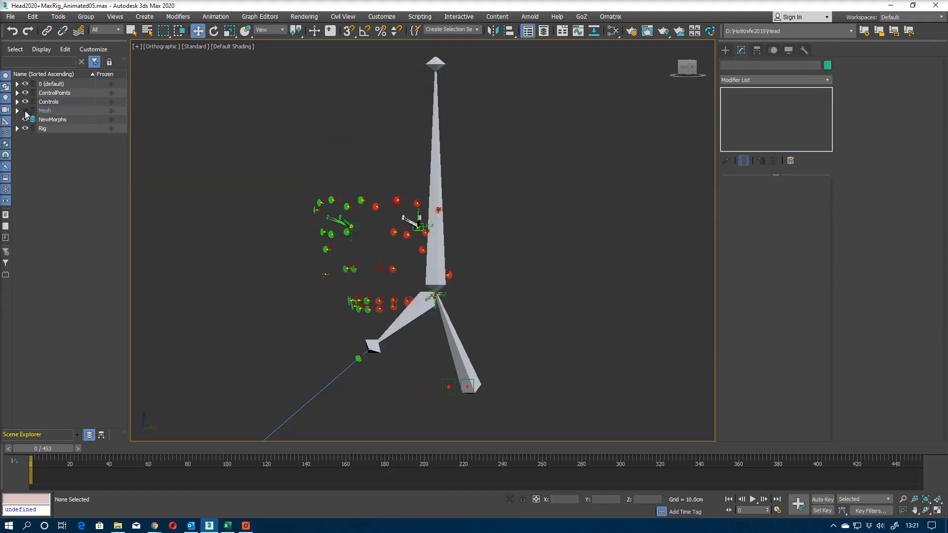
click(17, 128)
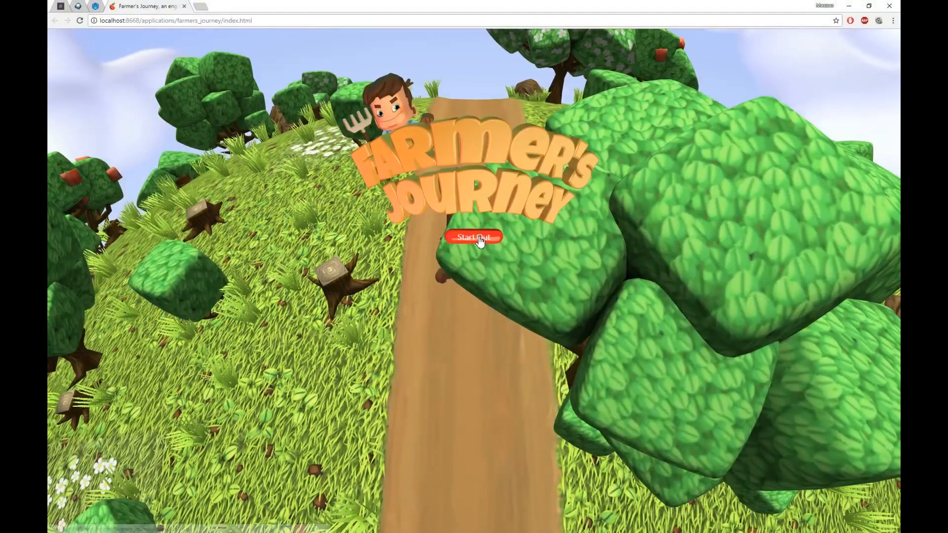
- Start the Farmer's Journey web game via its Start Out button
click(473, 236)
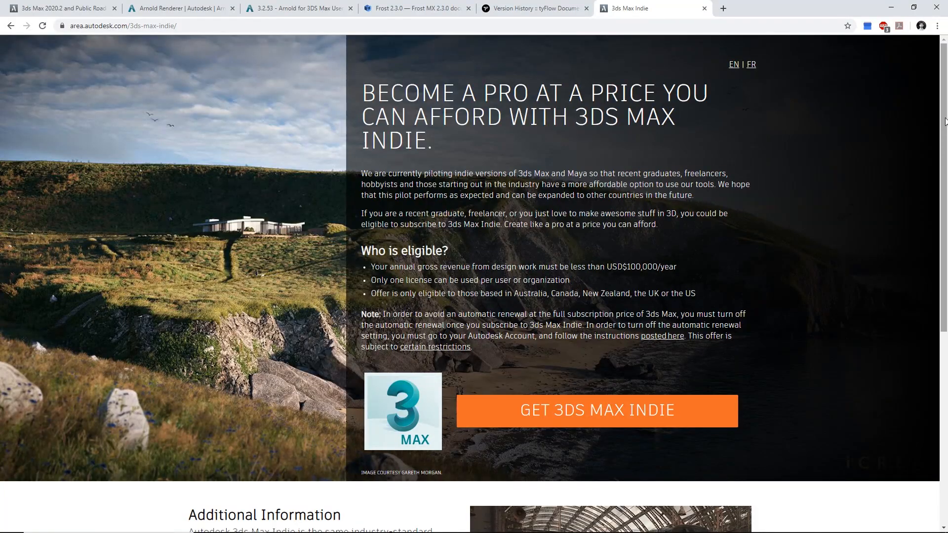
- Review the 3ds Max Indie eligibility text and begin purchasing the Indie subscription
scroll(down, 3)
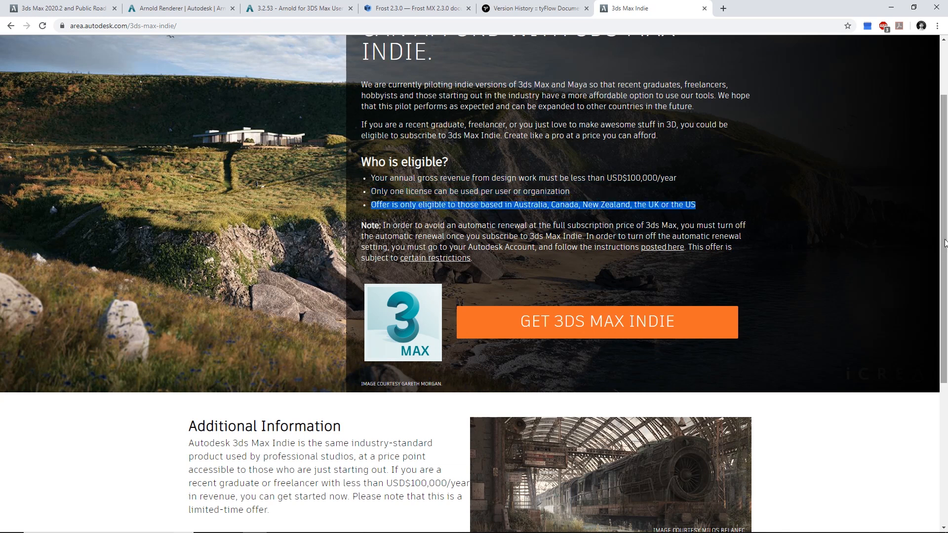
scroll(down, 3)
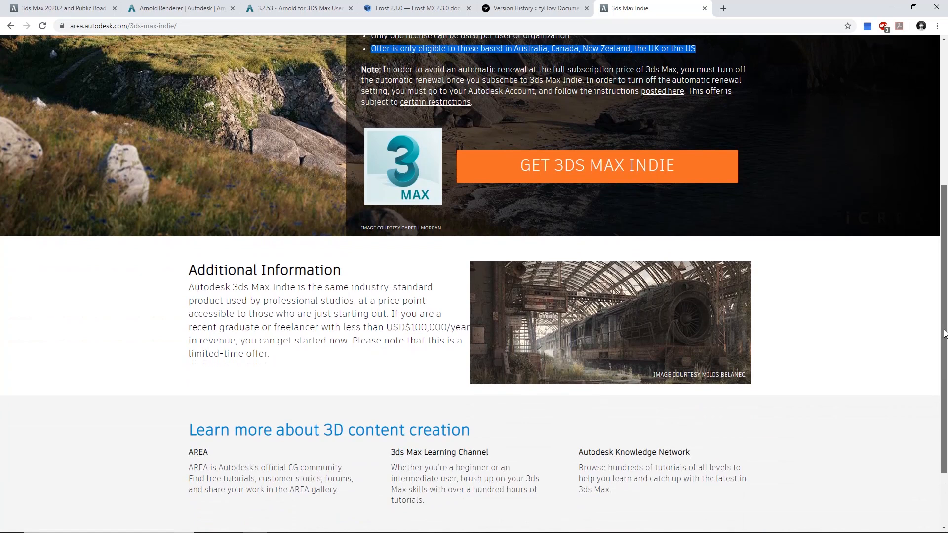
click(597, 166)
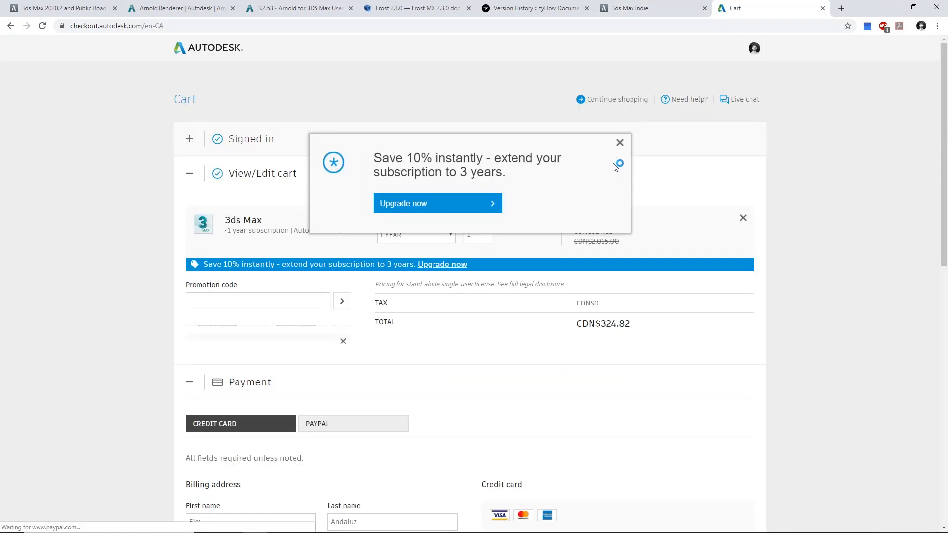
- Dismiss the 3-year upgrade popup and highlight CDN$324.82 against the CDN$2,015.00 original price
click(619, 143)
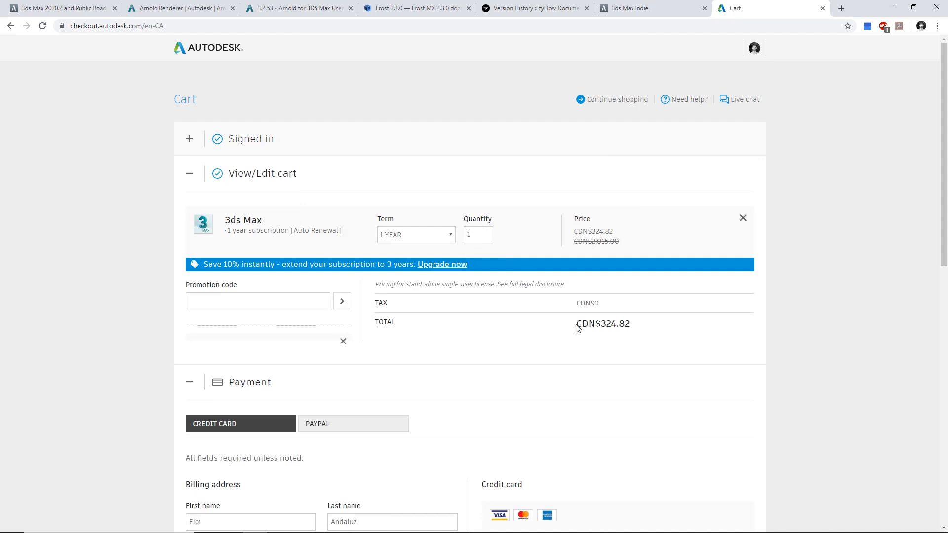
double_click(602, 324)
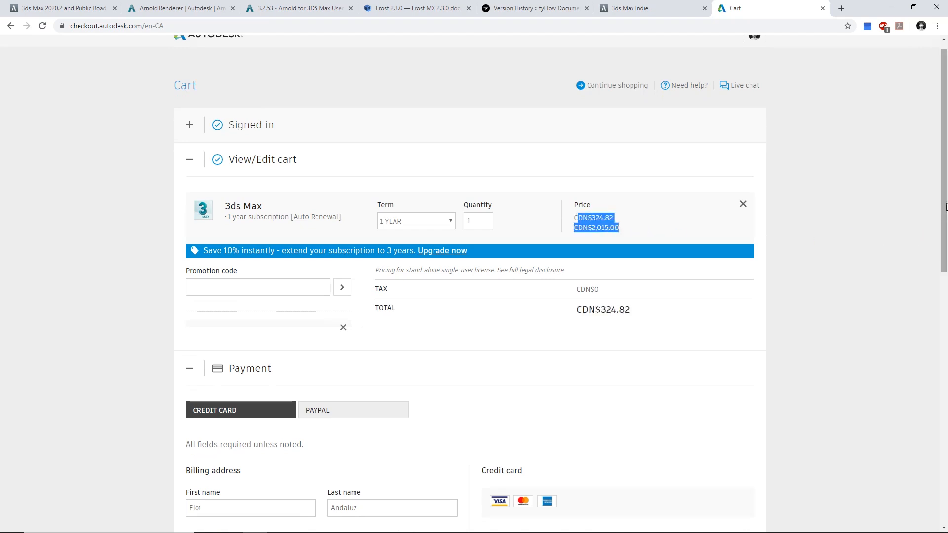
scroll(up, 3)
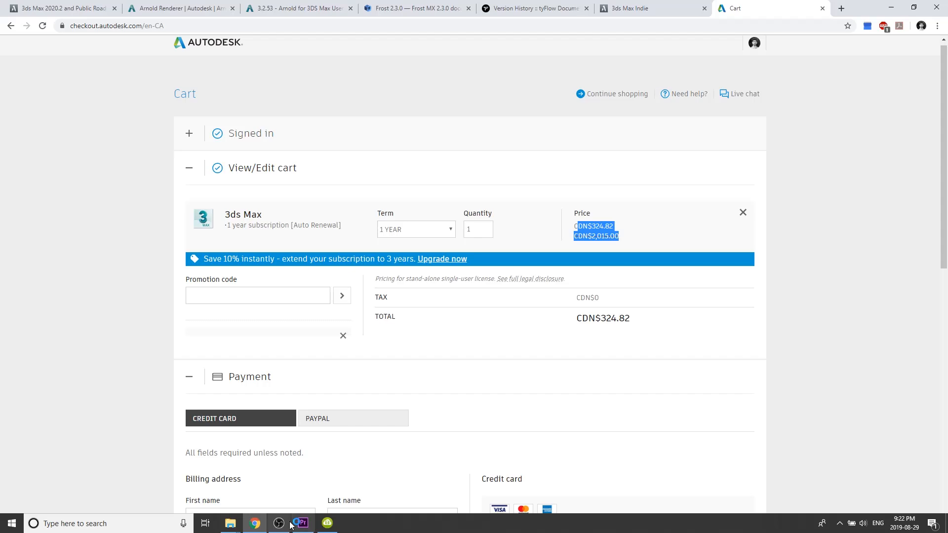
click(301, 524)
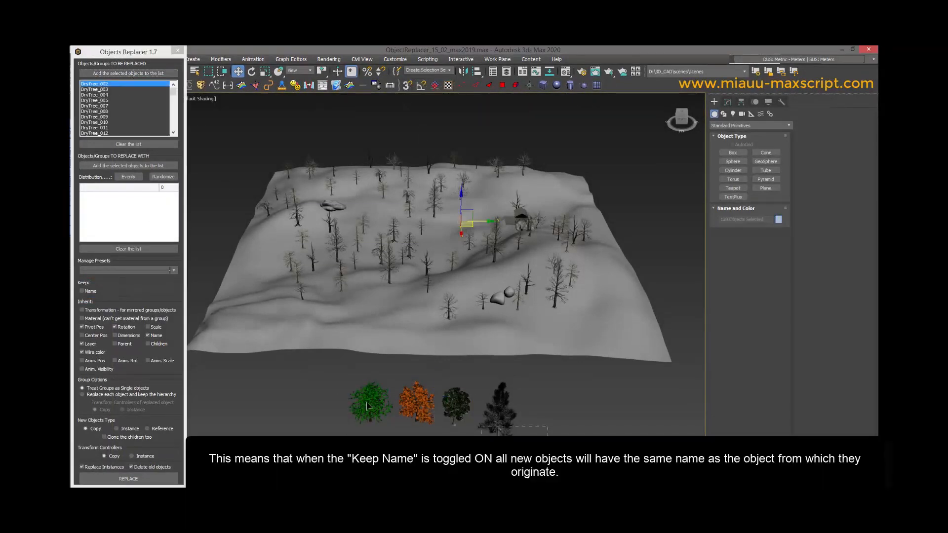
- Add Oak, Elm, GreenTree_01 and Pine as replacements, adjust Elm's share, and replace the bare trees
click(127, 166)
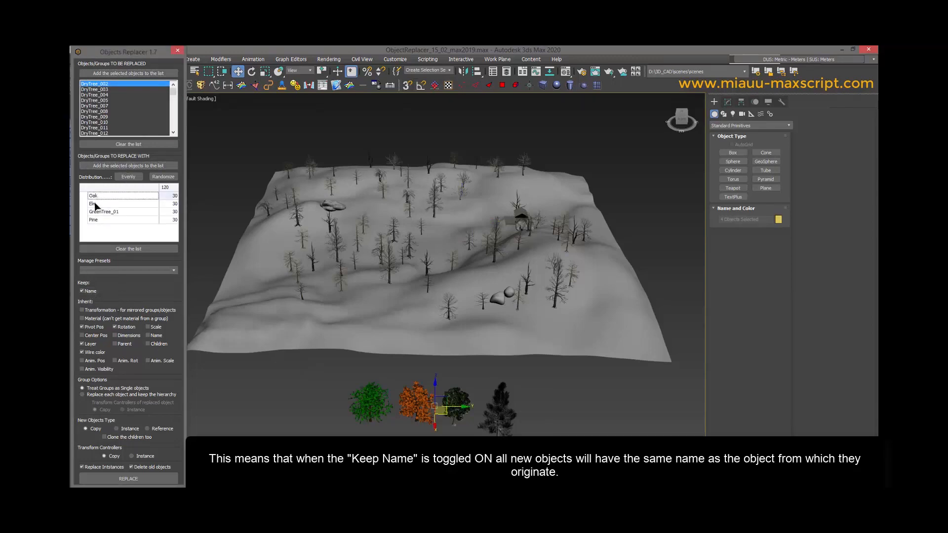
click(163, 176)
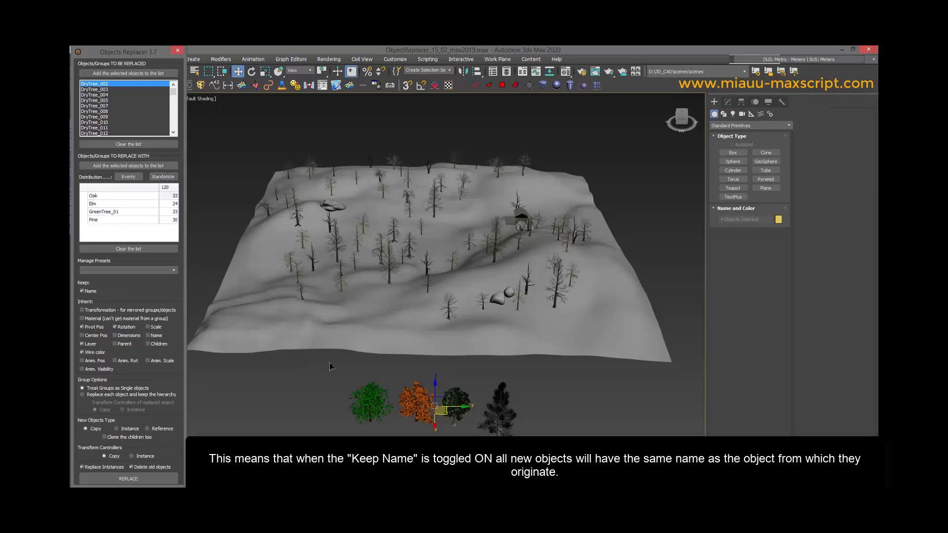
click(127, 478)
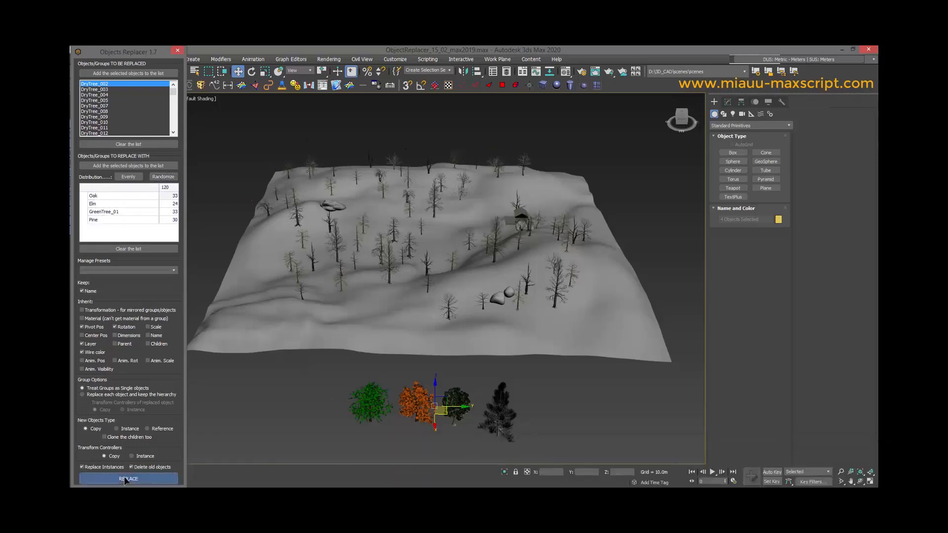
click(127, 478)
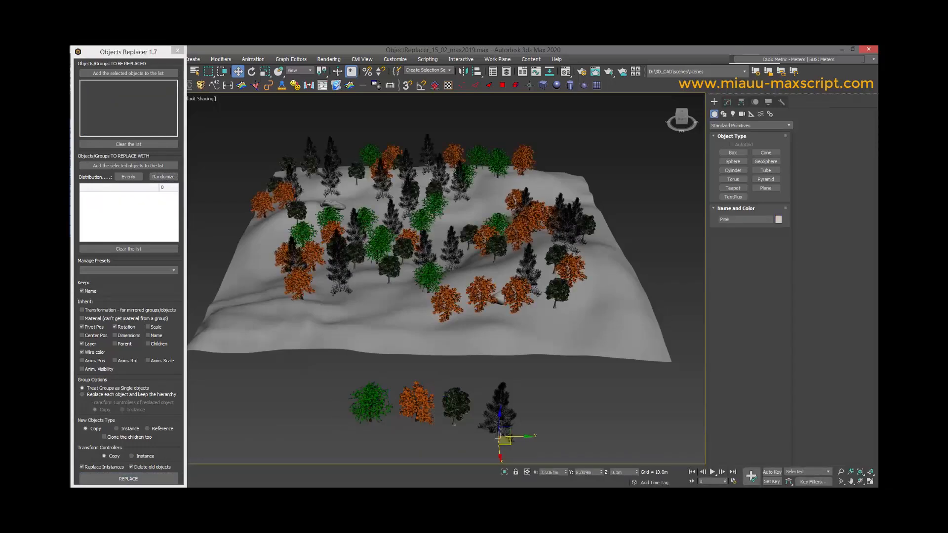
click(372, 402)
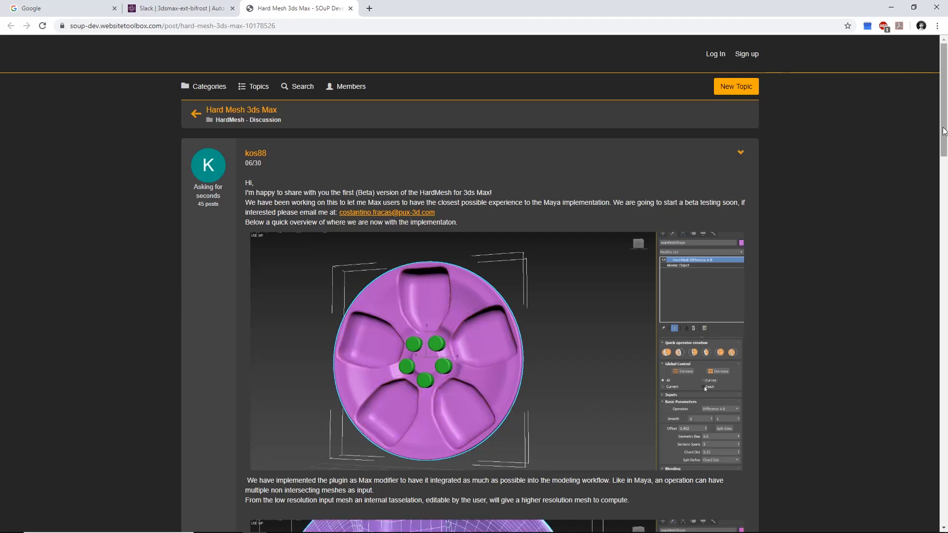
- Scroll the Hard Mesh 3ds Max beta post through its wheel tessellation and modifier screenshots
scroll(down, 3)
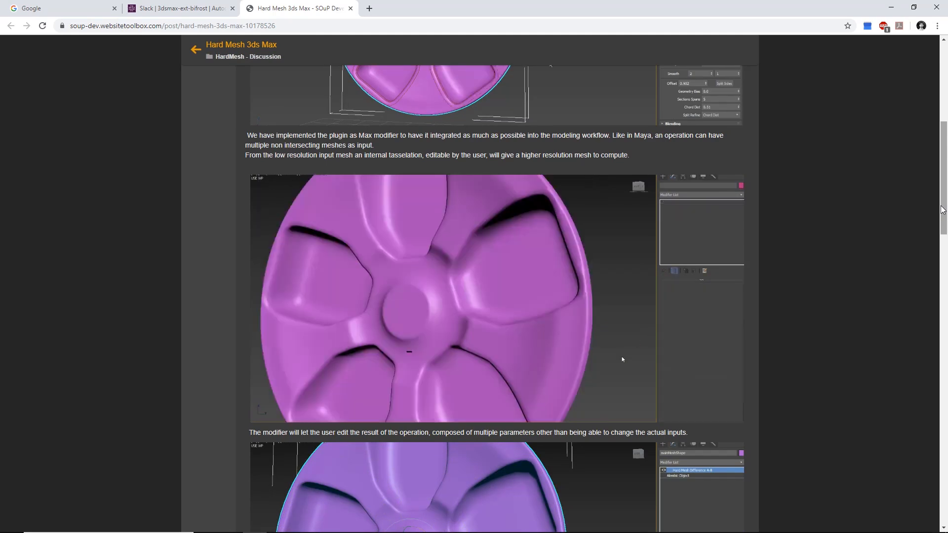
scroll(down, 3)
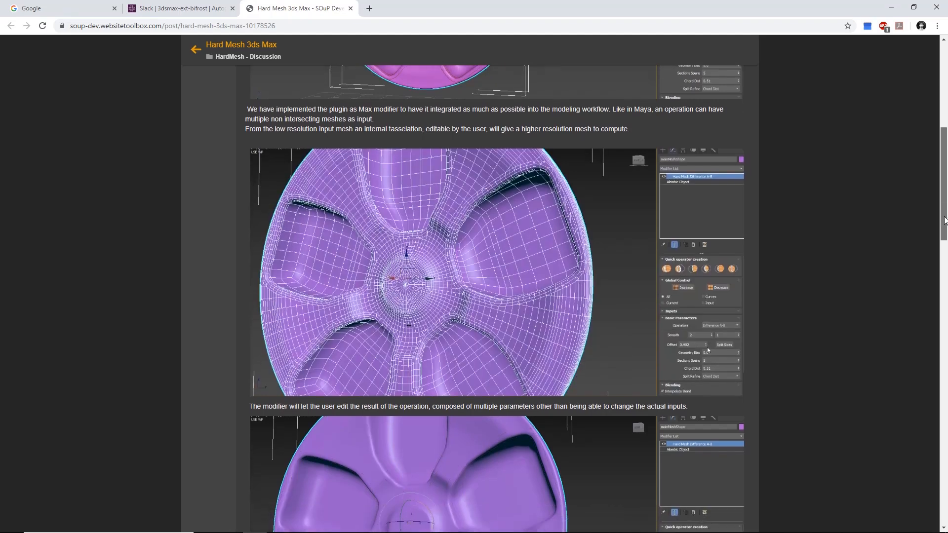
scroll(down, 3)
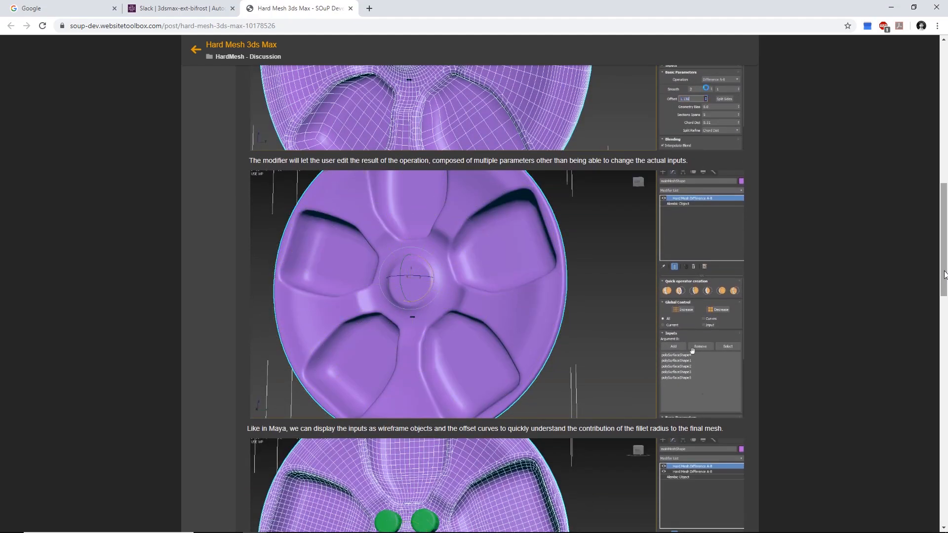